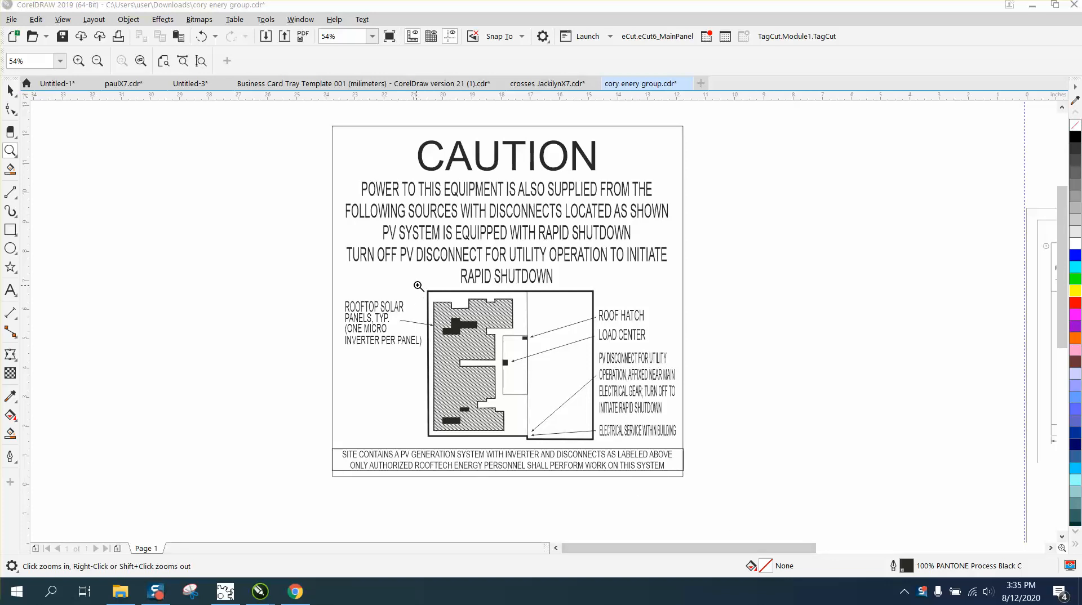
Extract the hatch group from the roof PowerClip and move it left of the sign.
click(417, 285)
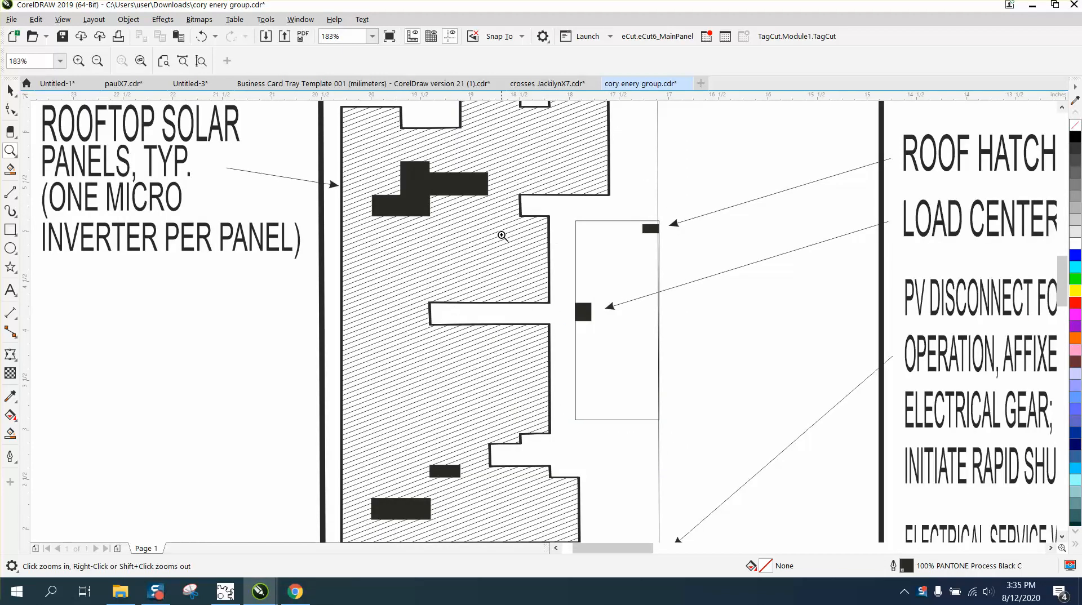
mouse_move(544, 150)
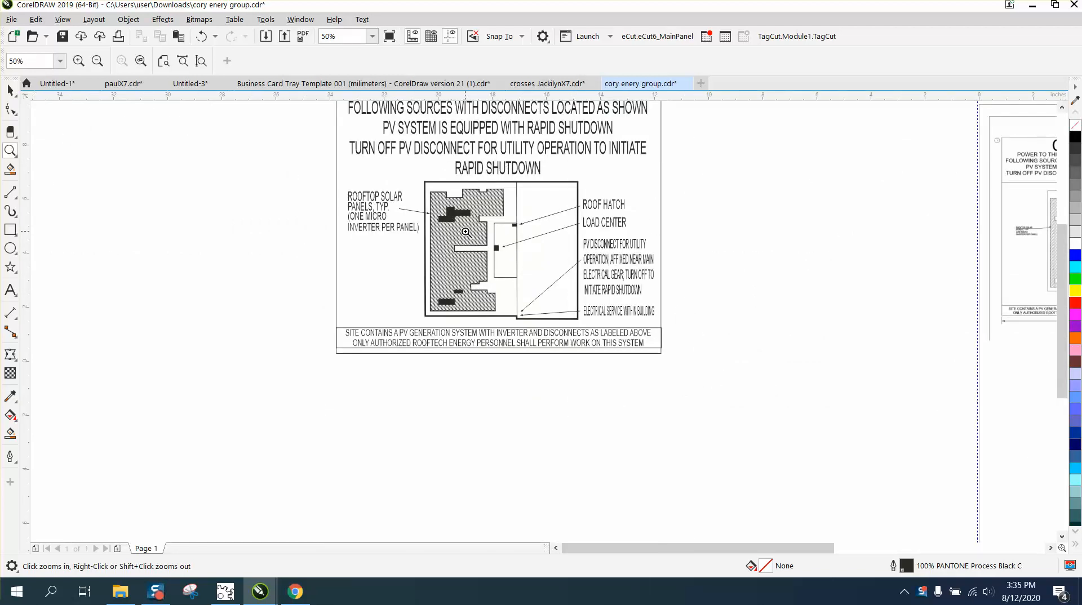
mouse_move(453, 232)
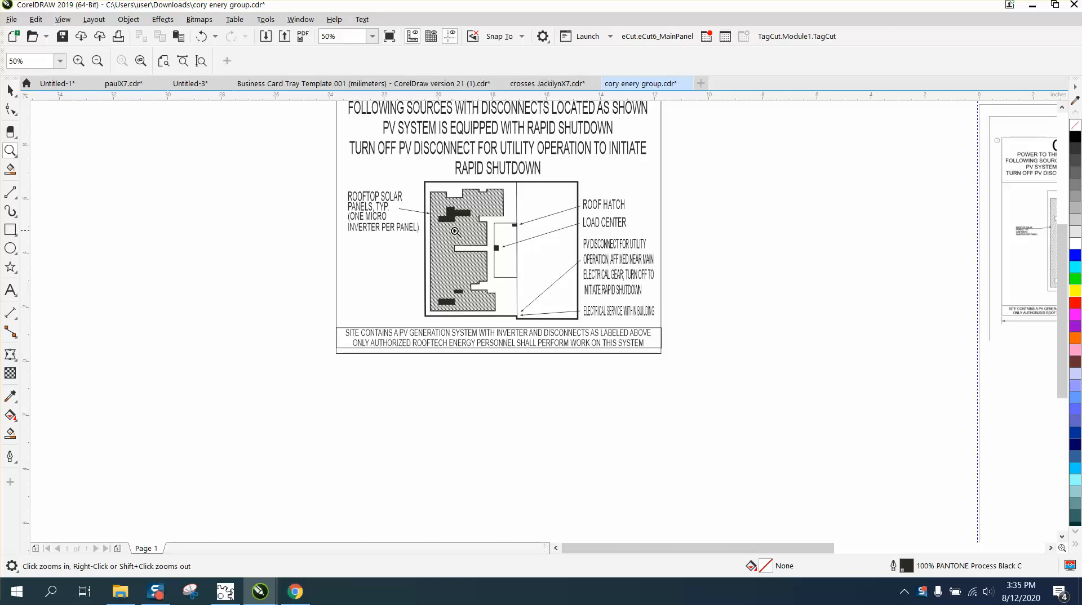
mouse_move(454, 202)
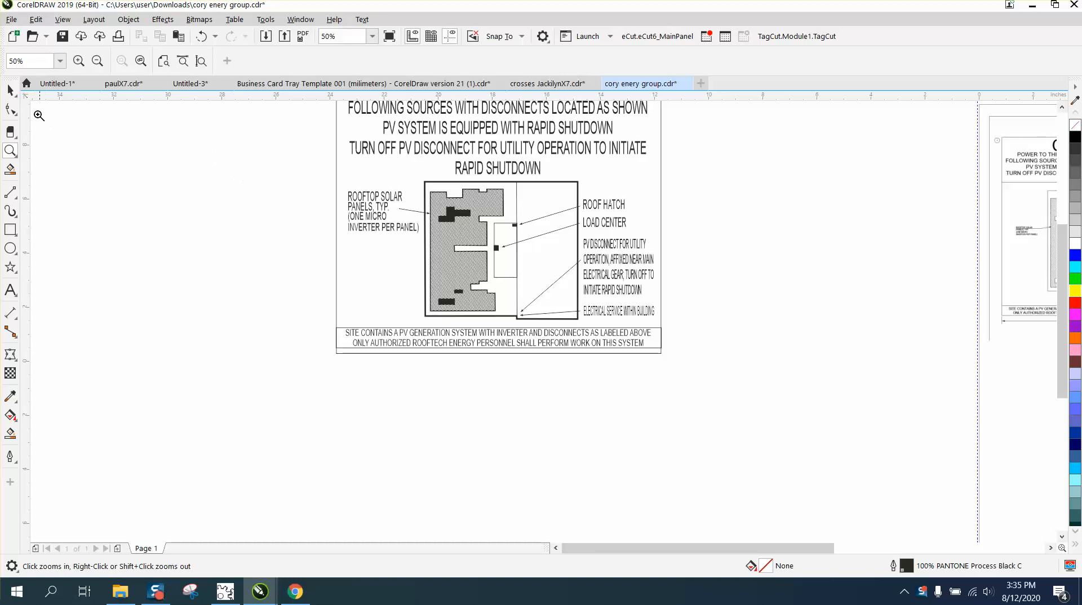
click(446, 232)
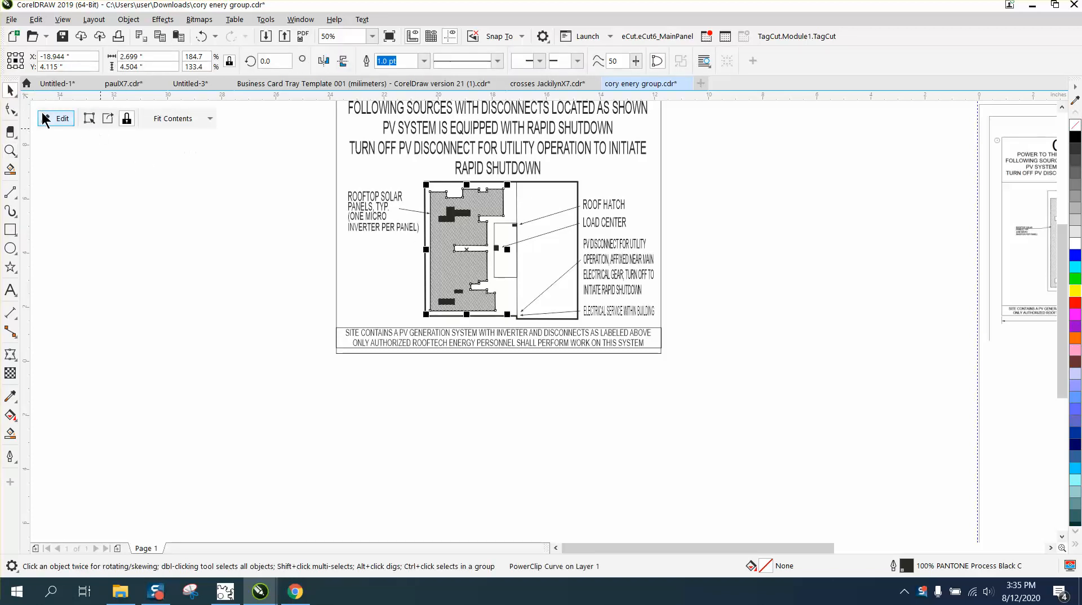
mouse_move(107, 119)
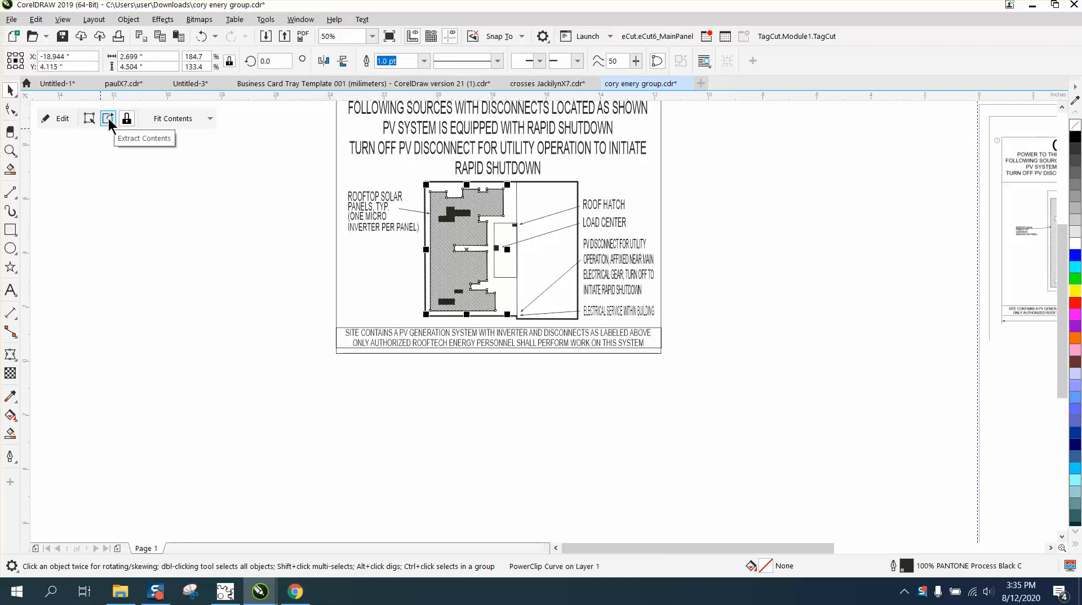
click(108, 119)
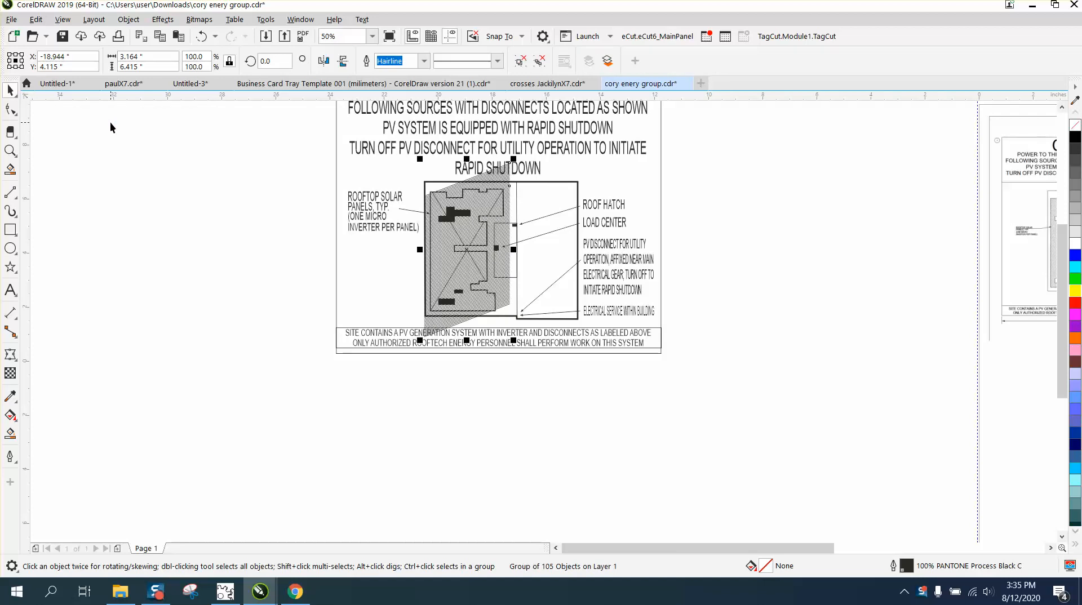
mouse_move(252, 244)
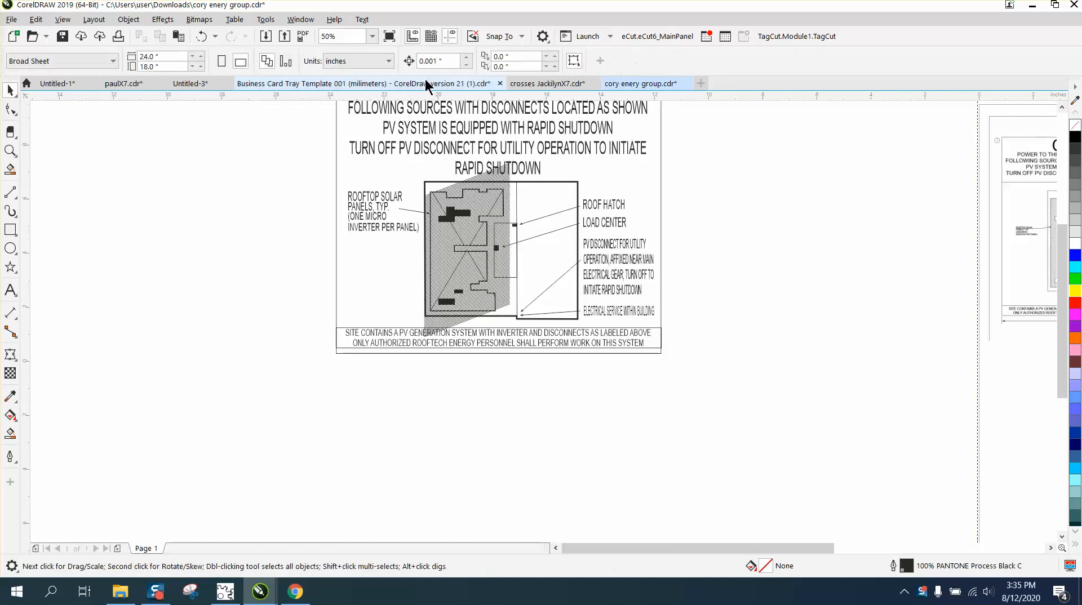
click(432, 60)
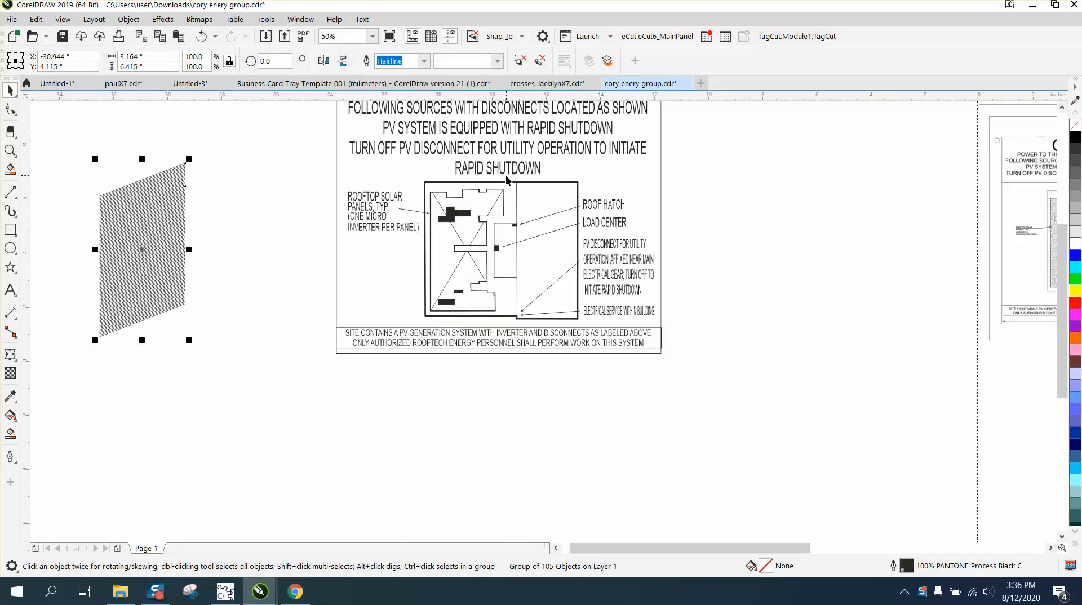
mouse_move(494, 209)
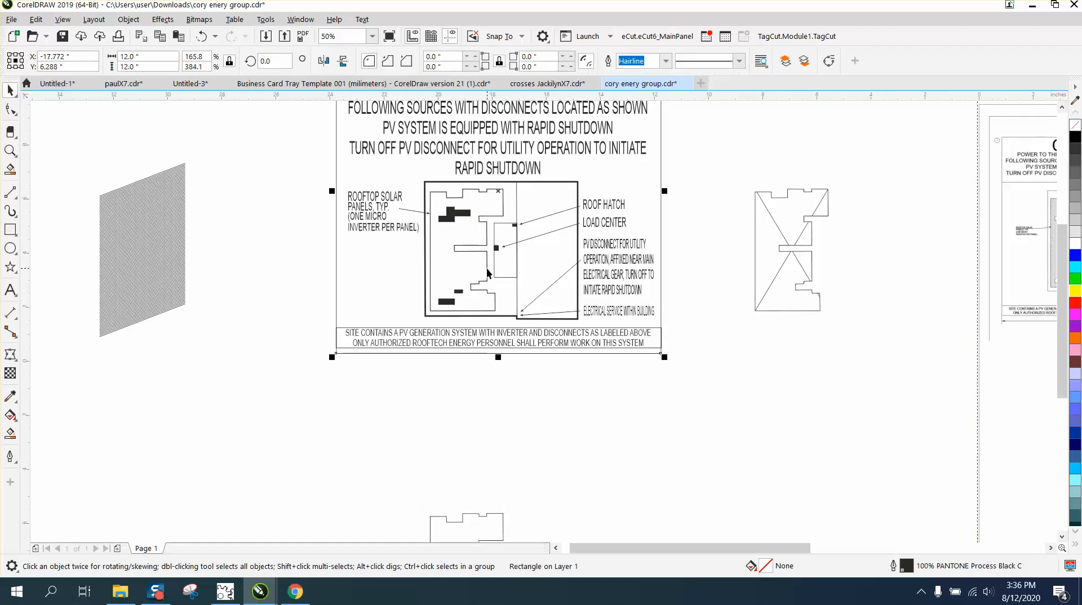
Duplicate the empty roof outline curve, placing copies right of and below the sign.
click(790, 249)
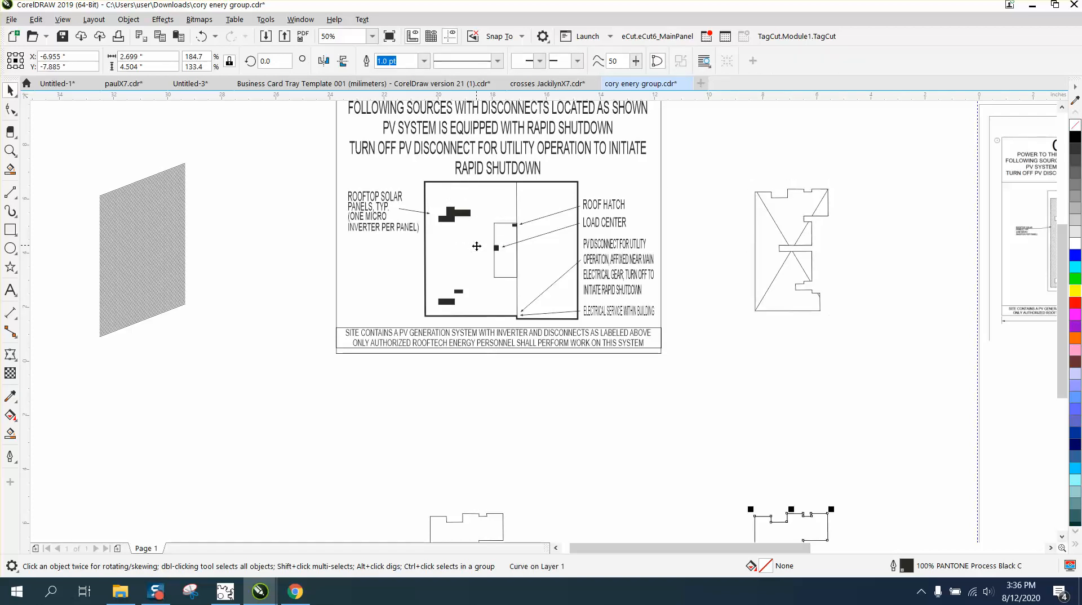
click(476, 246)
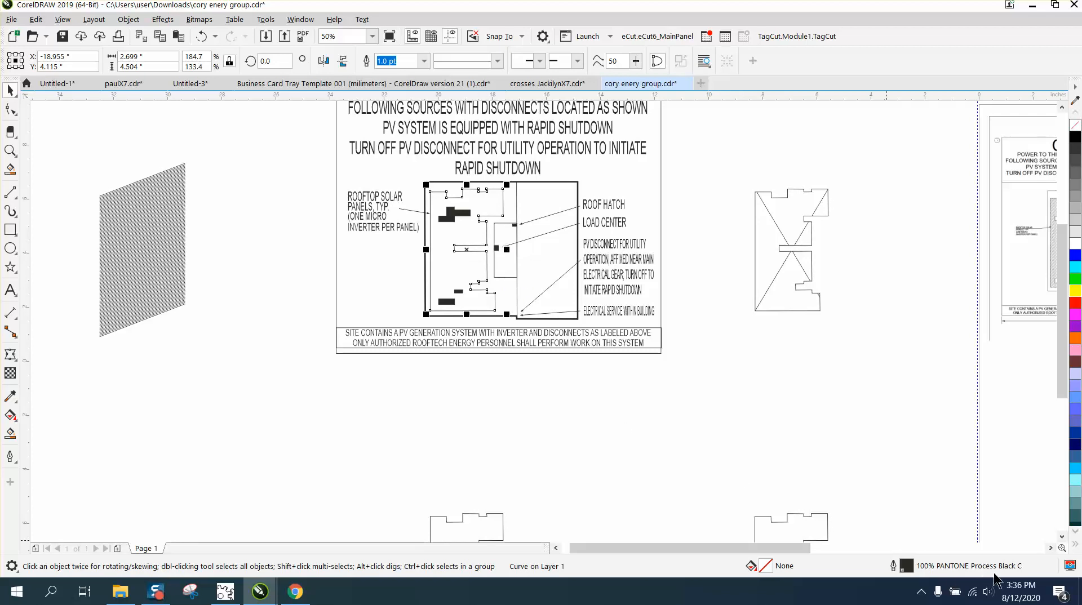
mouse_move(769, 456)
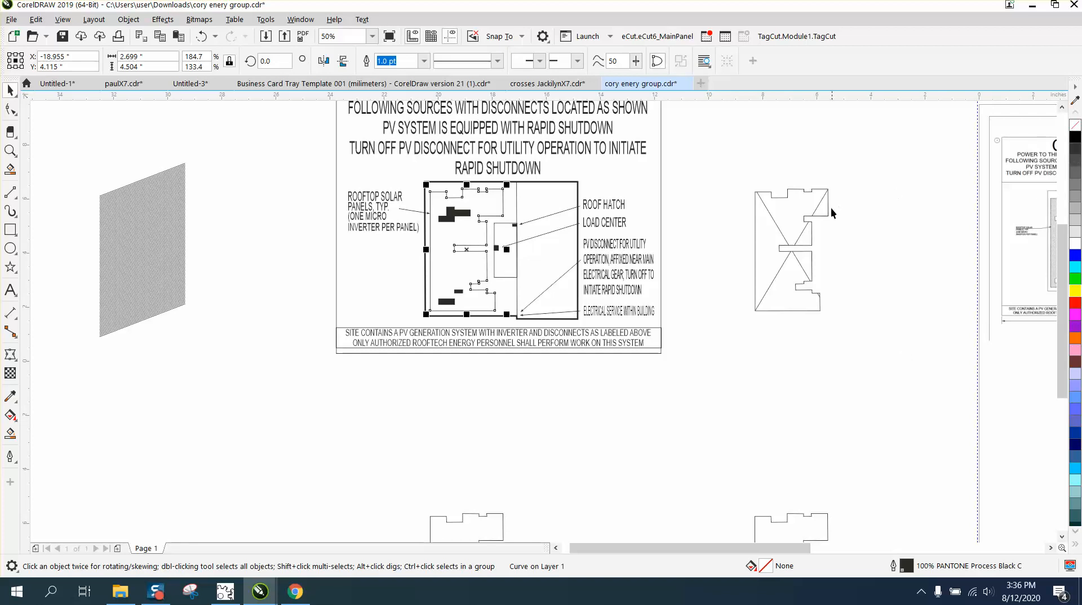
mouse_move(780, 338)
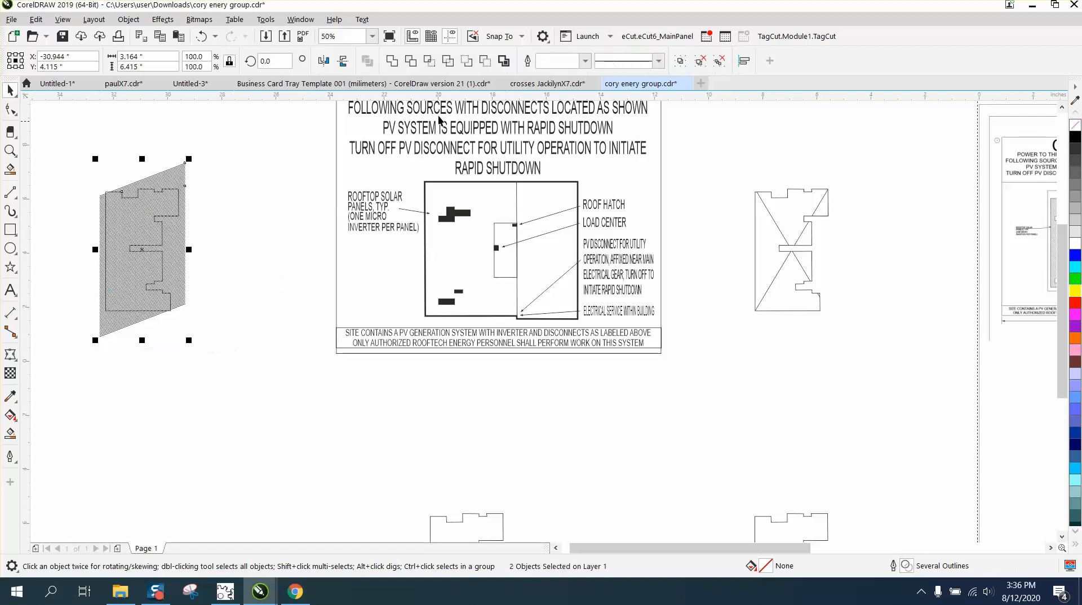
mouse_move(484, 61)
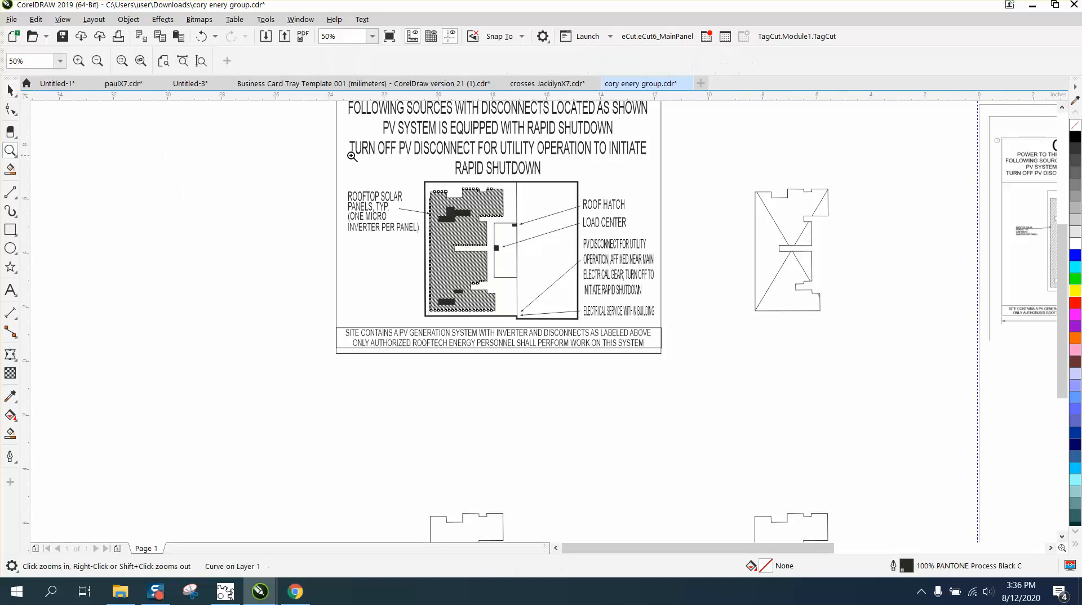
Intersect the hatch with the roof outline copy so hatching fills only the roof shape.
click(351, 157)
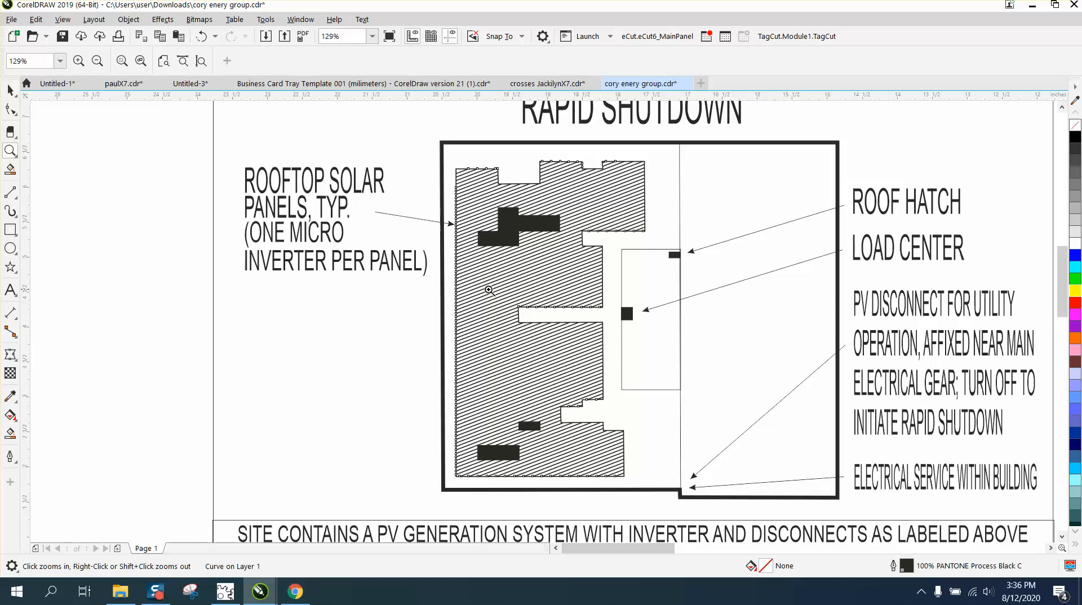
mouse_move(382, 269)
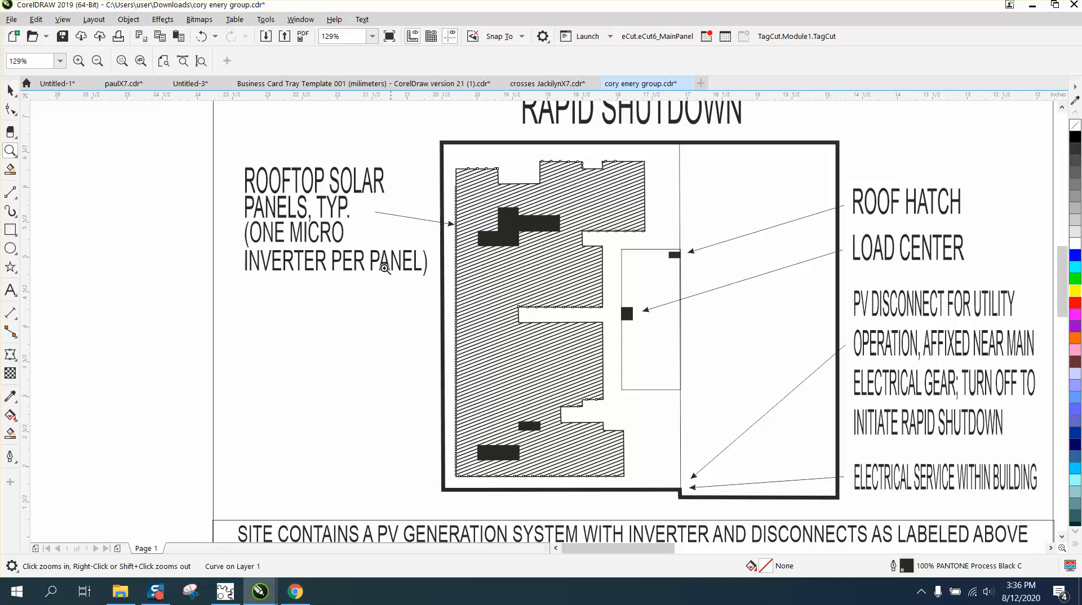
mouse_move(256, 180)
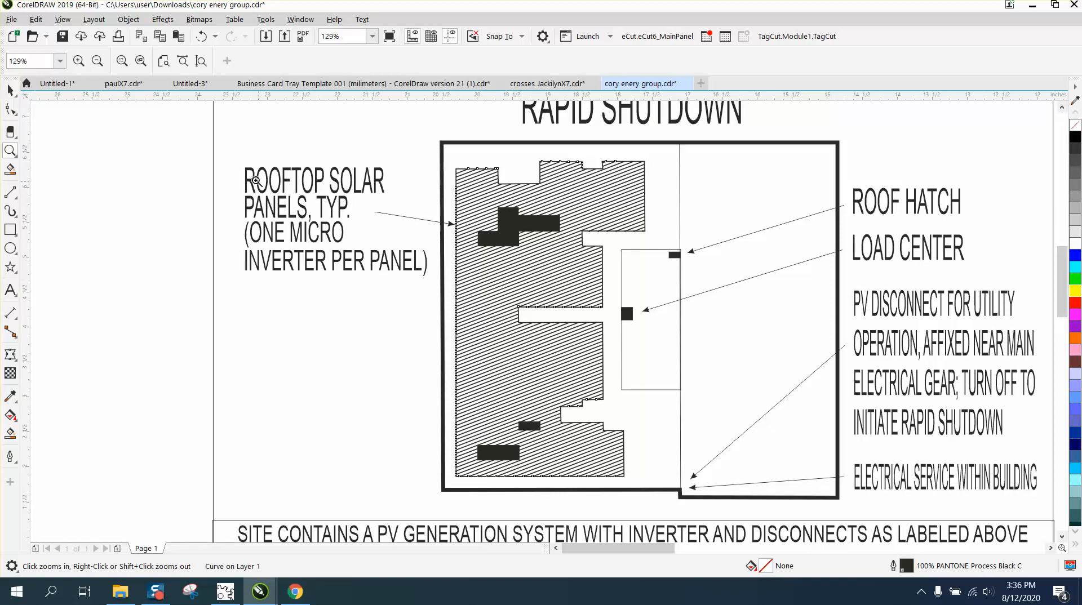
click(313, 181)
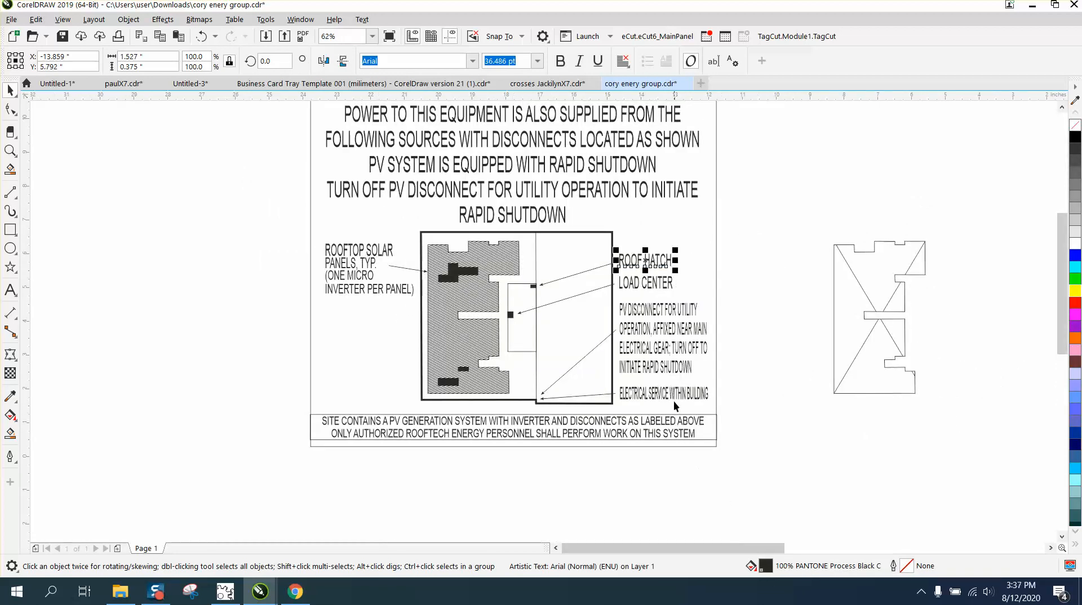
Recolour the sign's text and linework to RGB black (R:0 G:0 B:0).
click(664, 393)
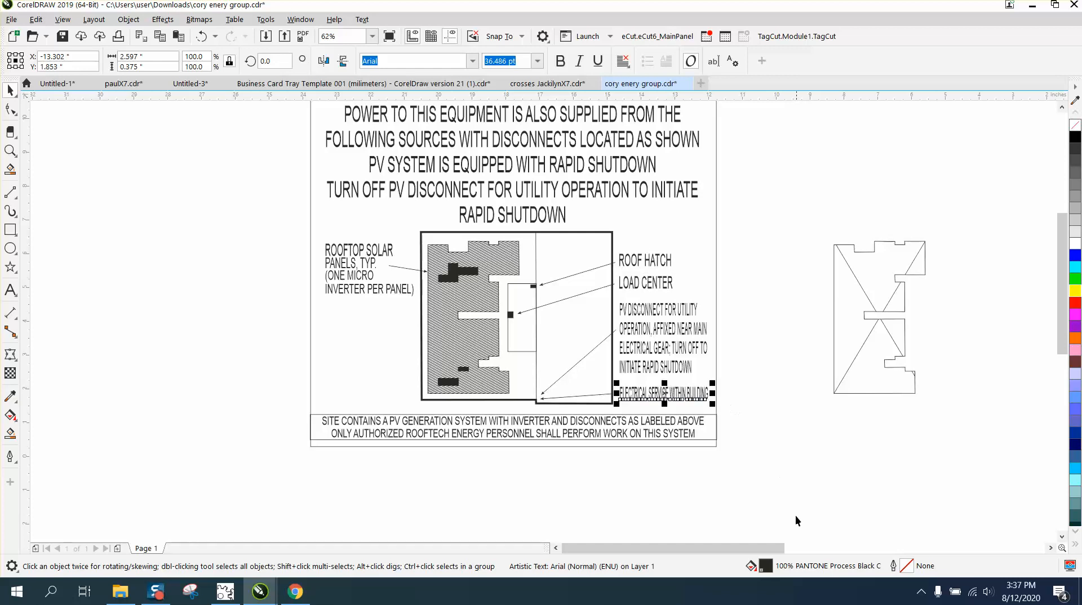
mouse_move(1075, 145)
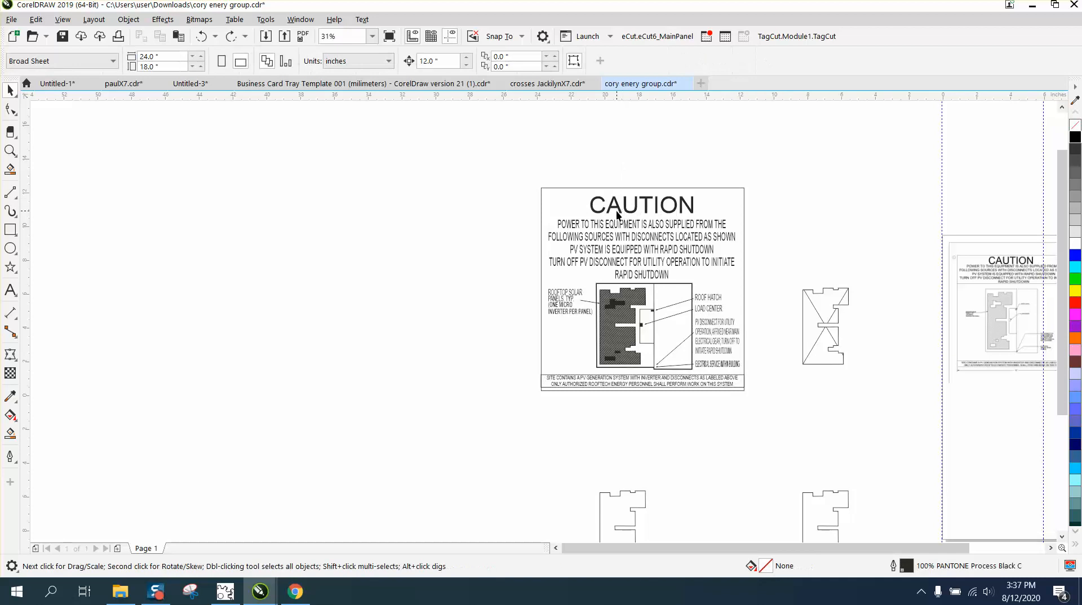
click(618, 205)
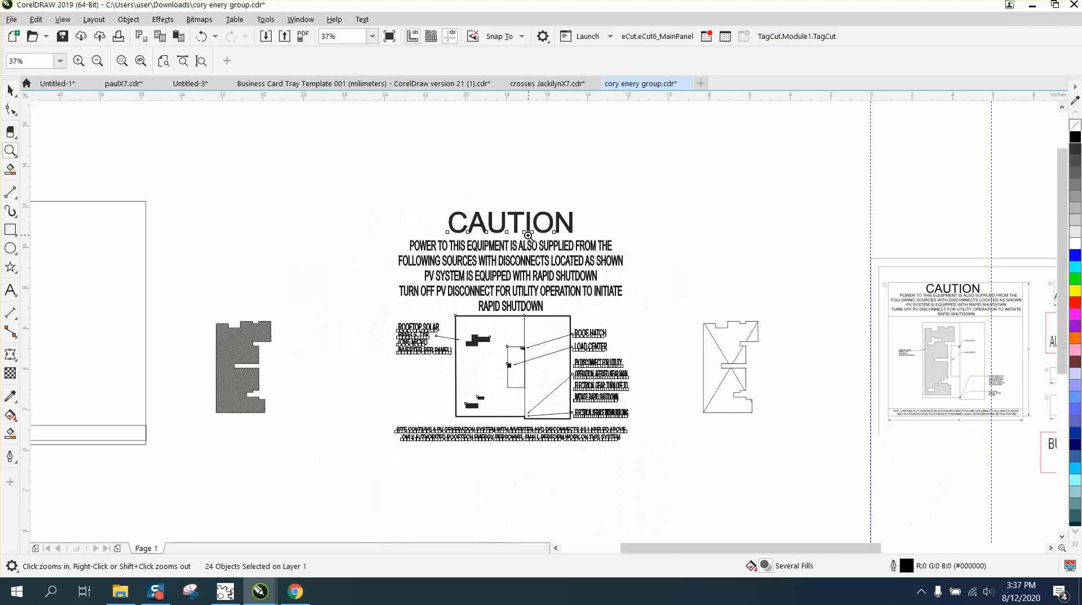
click(526, 233)
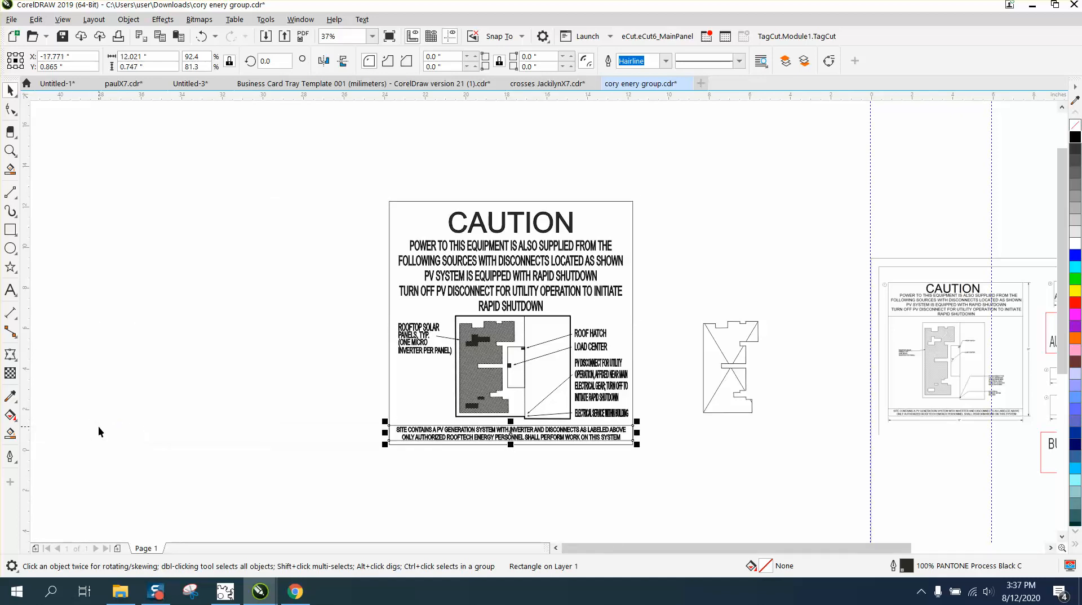
Resize the bottom text bar rectangle to 12.021 × 0.747 inches with ratio lock off.
click(11, 151)
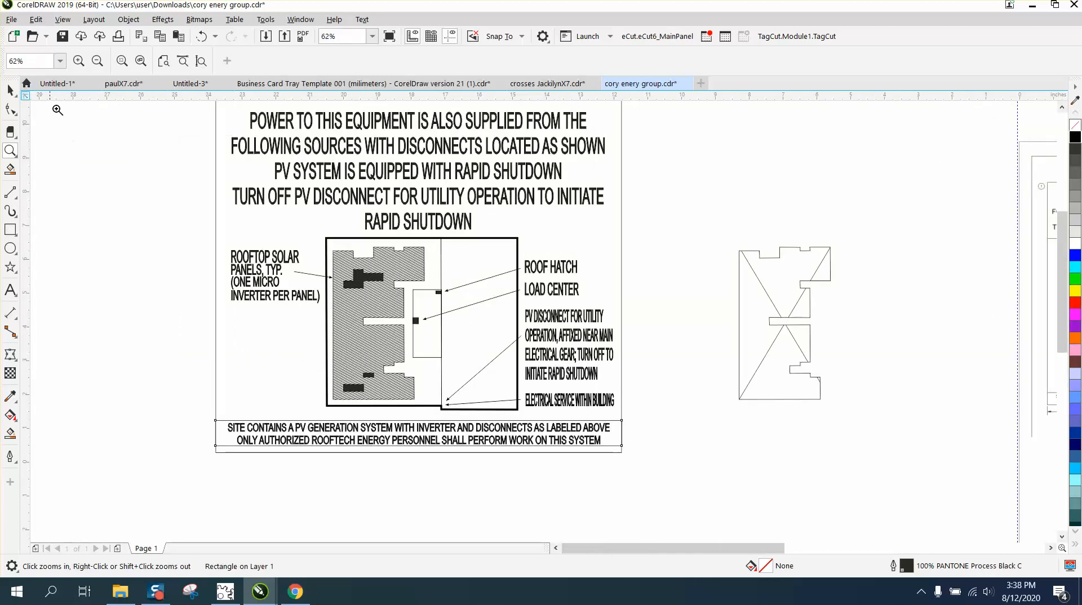
click(11, 89)
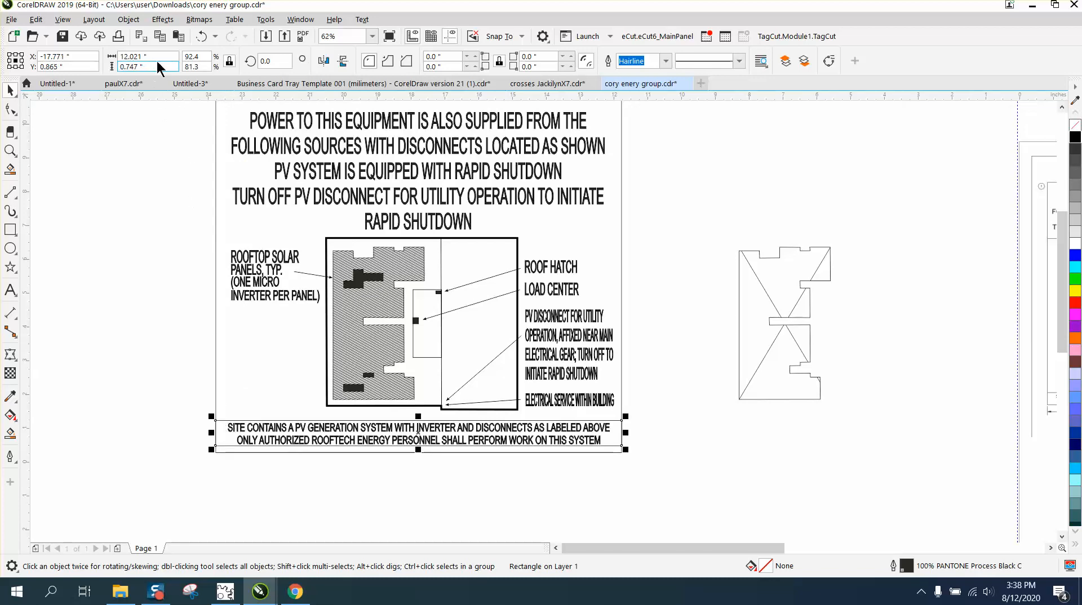
click(132, 57)
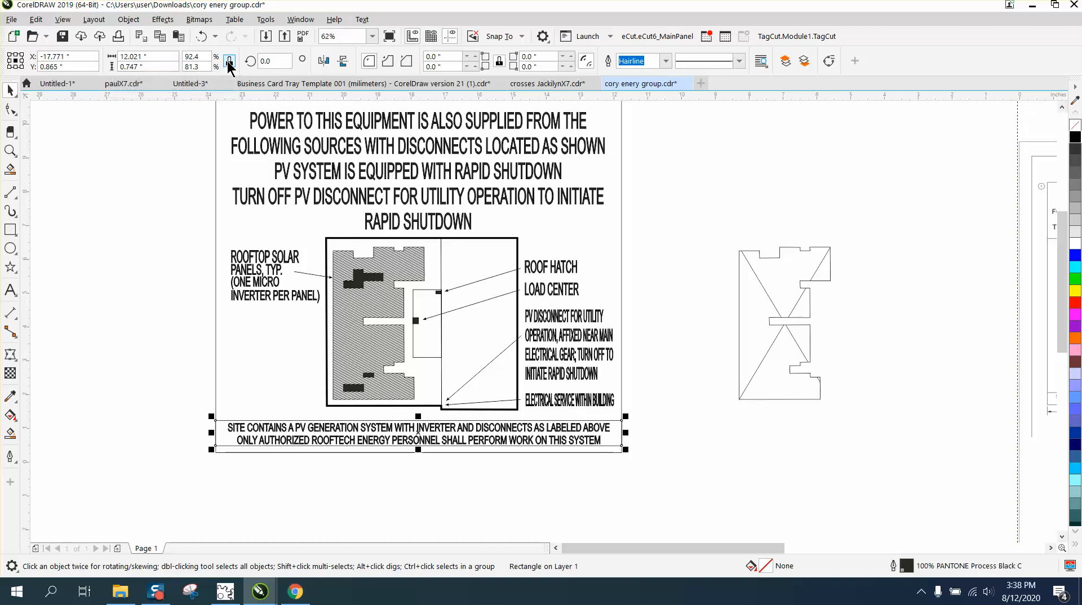
mouse_move(50, 59)
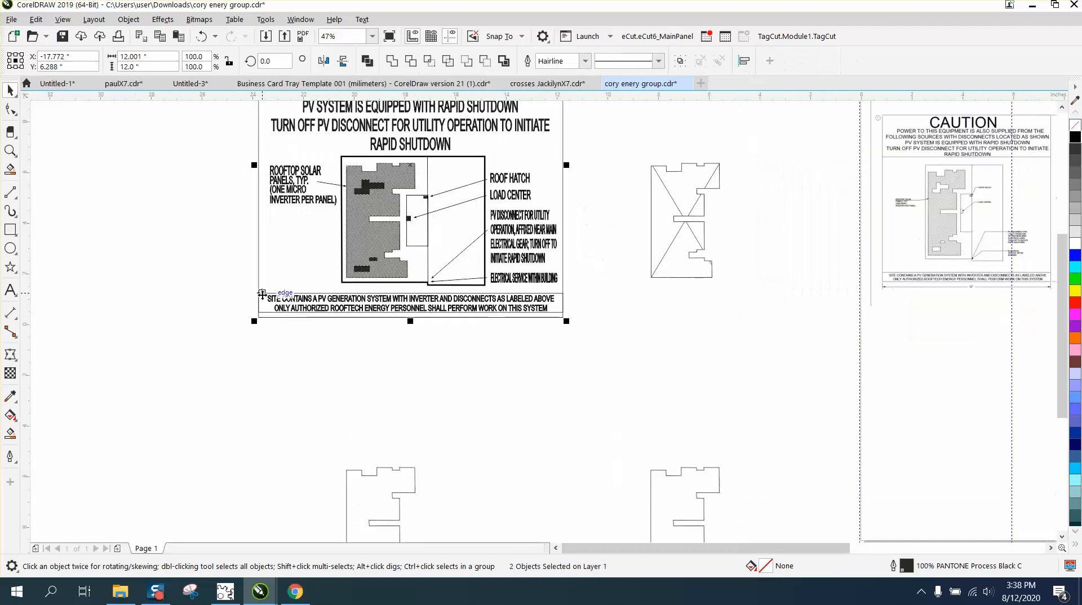
mouse_move(501, 542)
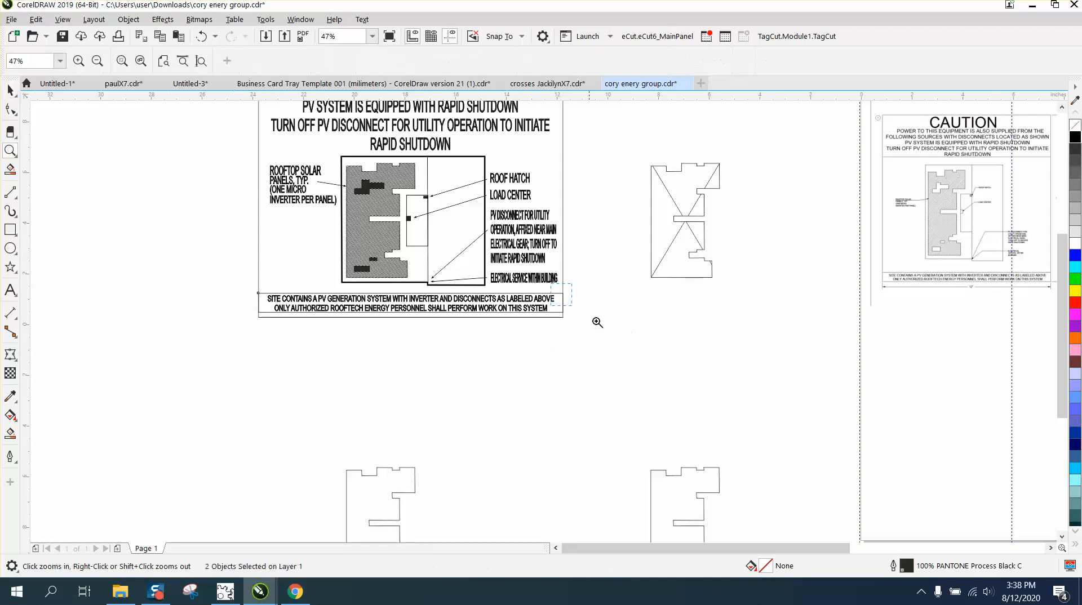
Centre the bottom text bar horizontally with the sign's outer border.
click(595, 322)
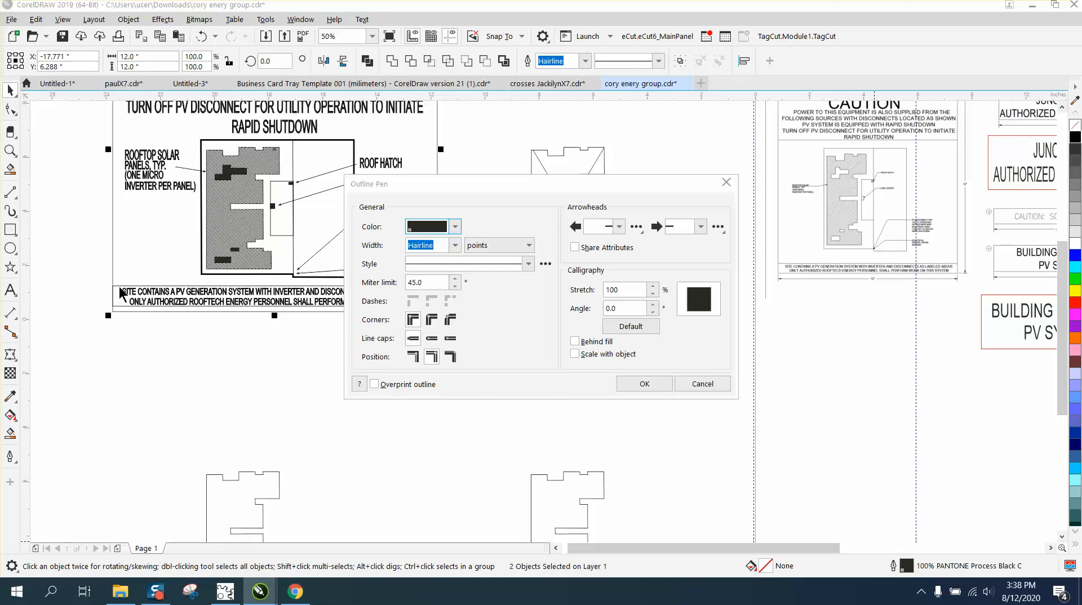
mouse_move(673, 416)
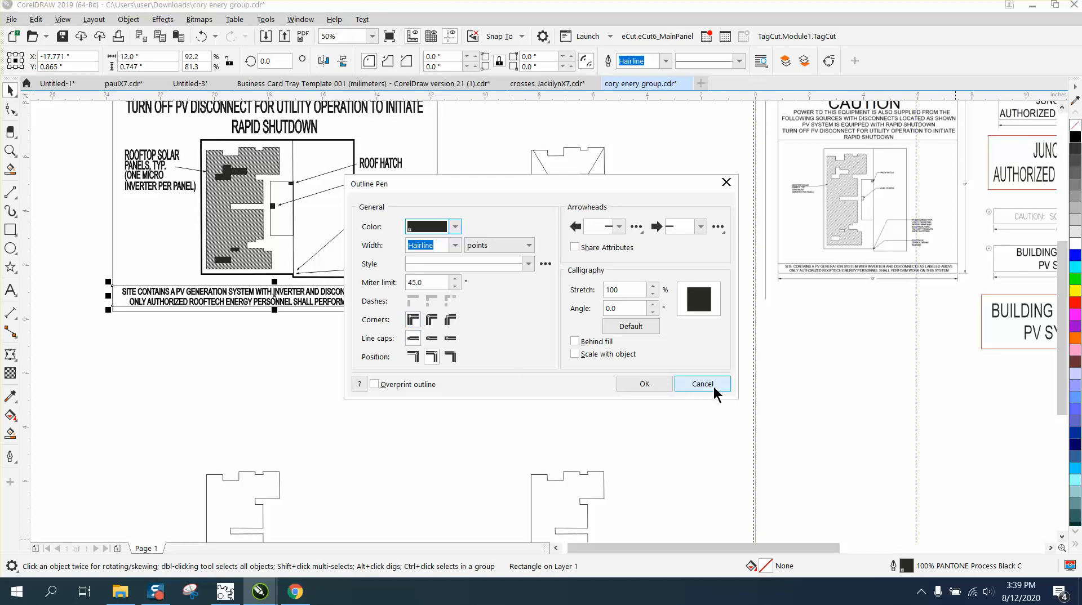
click(702, 384)
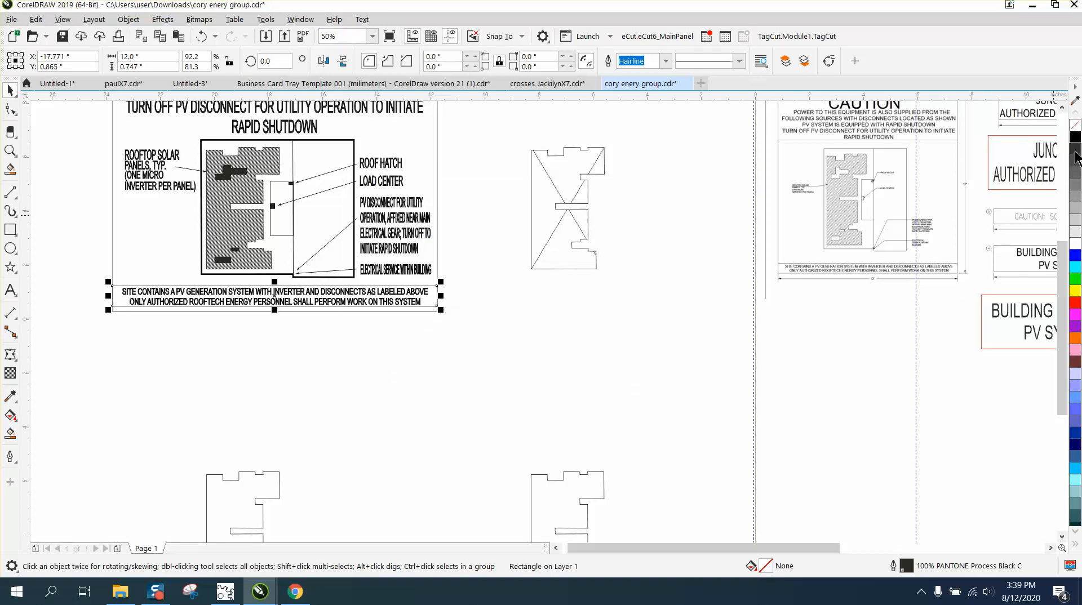